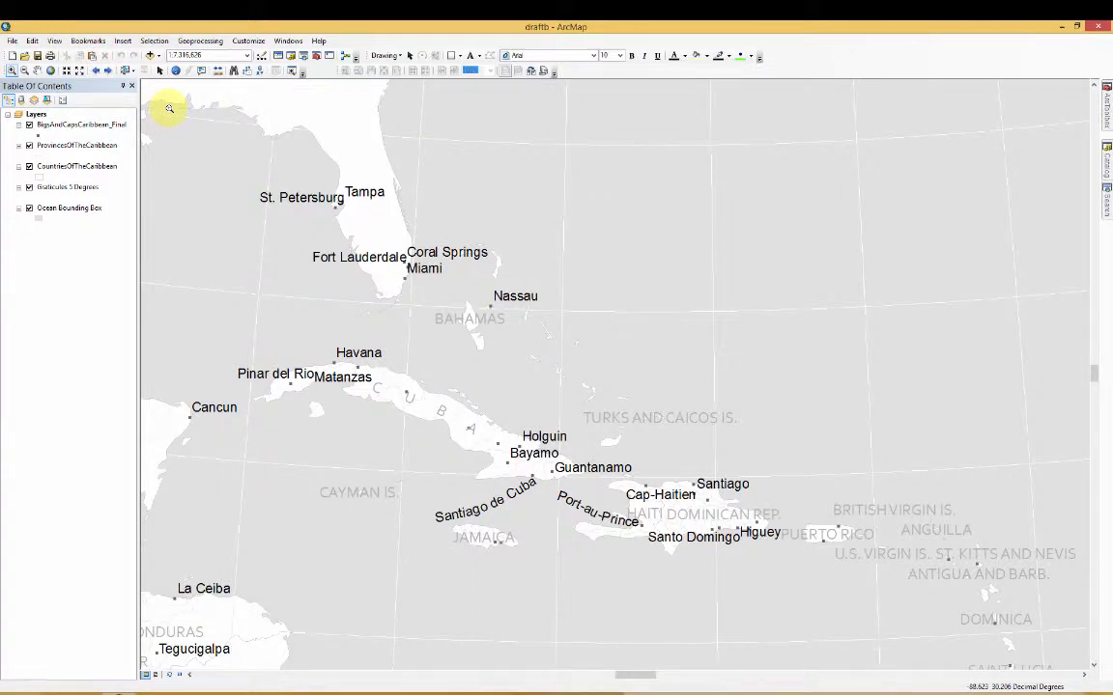
{"action": "mouse_move", "coordinate": [139, 118]}
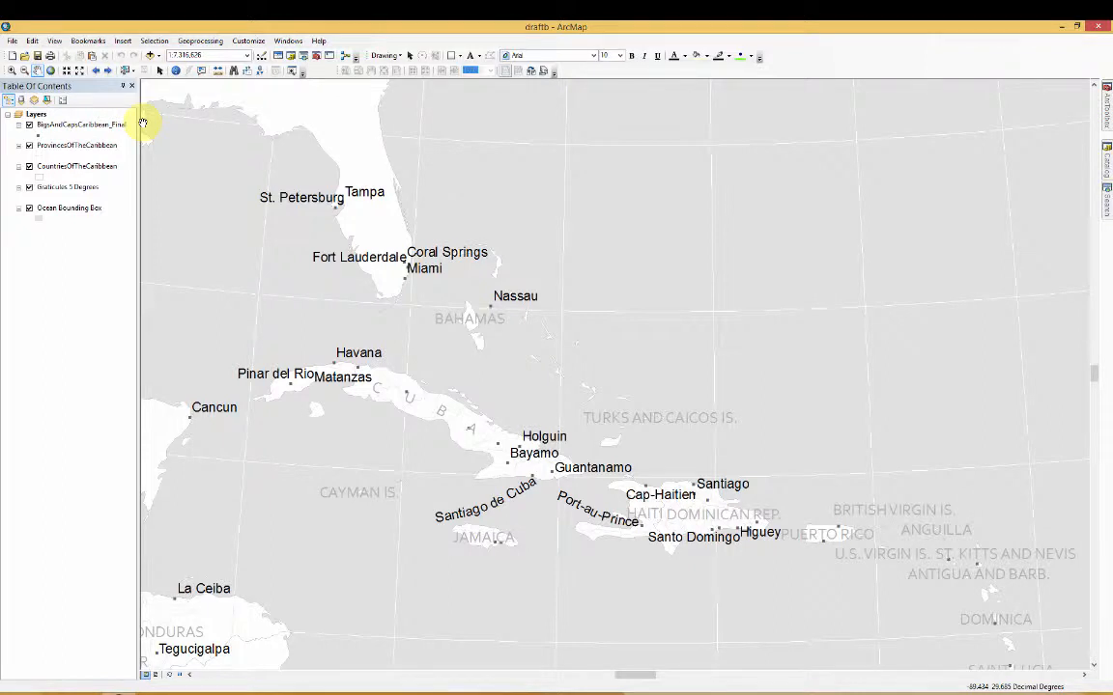
{"action": "mouse_move", "coordinate": [143, 128]}
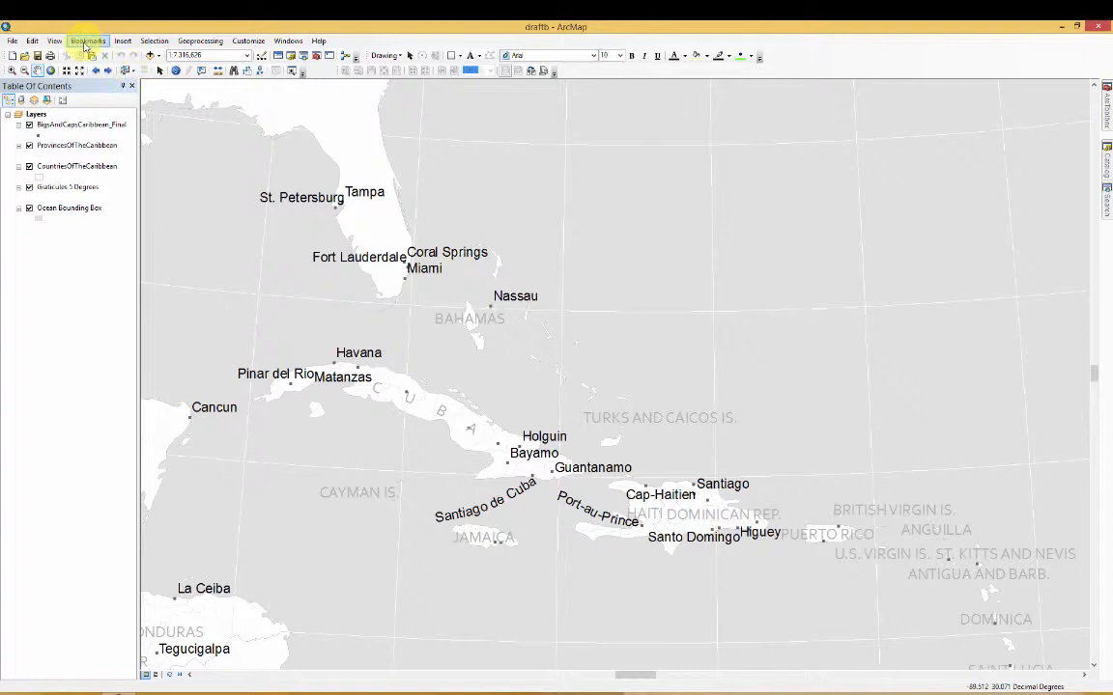
Start a map export from the File menu, bringing up the Export Map dialog
{"action": "left_click", "coordinate": [11, 39]}
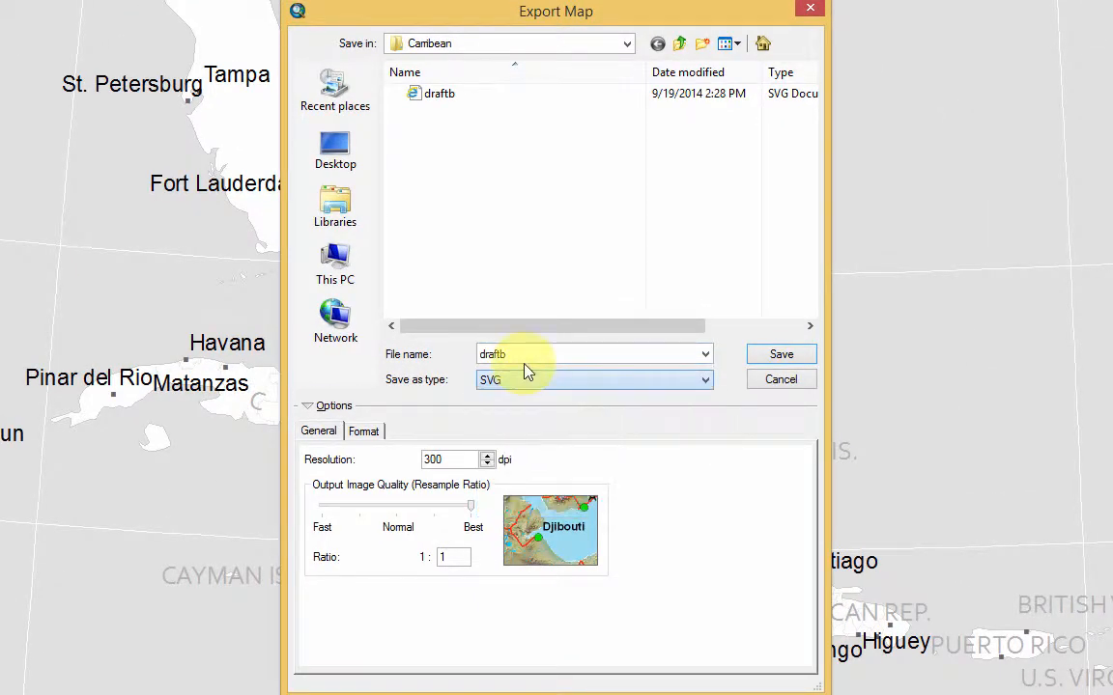
Name the export 'grenada', choose AI as the save type and lower the resolution to 200 dpi
{"action": "double_click", "coordinate": [492, 355]}
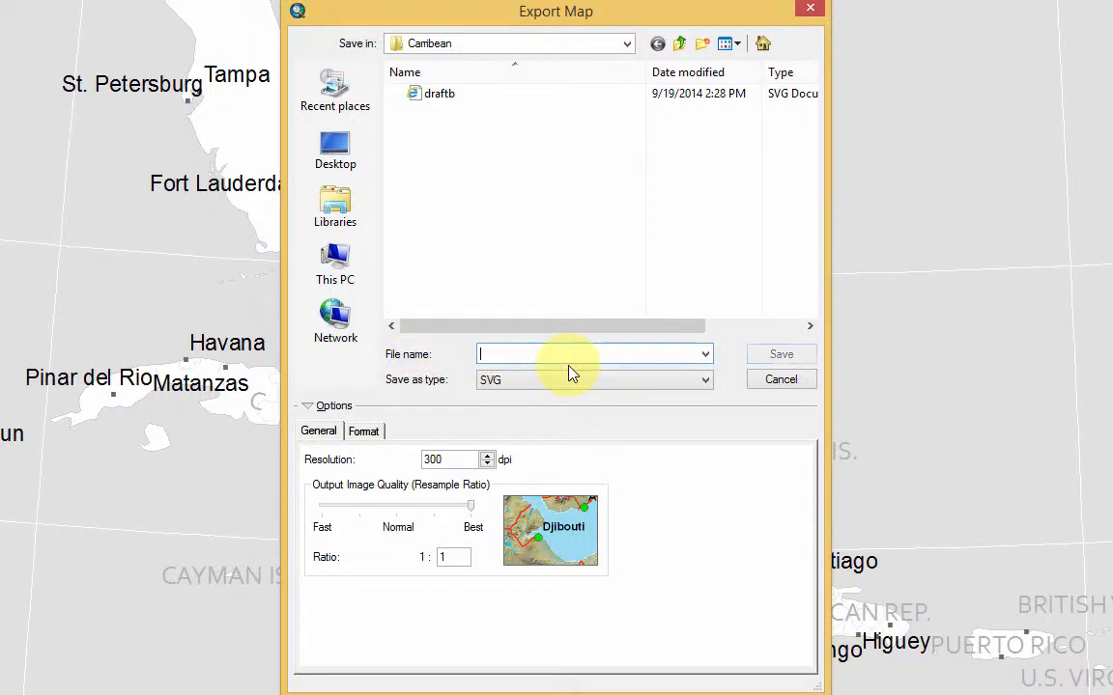
{"action": "type", "text": "grenada"}
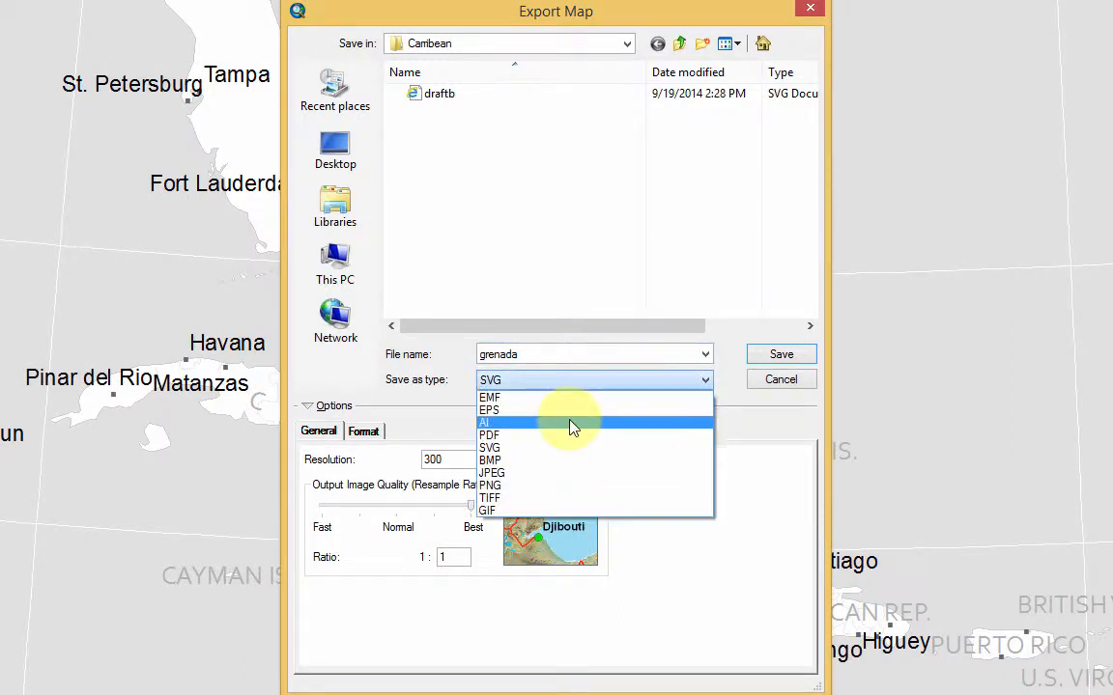
{"action": "left_click", "coordinate": [484, 421]}
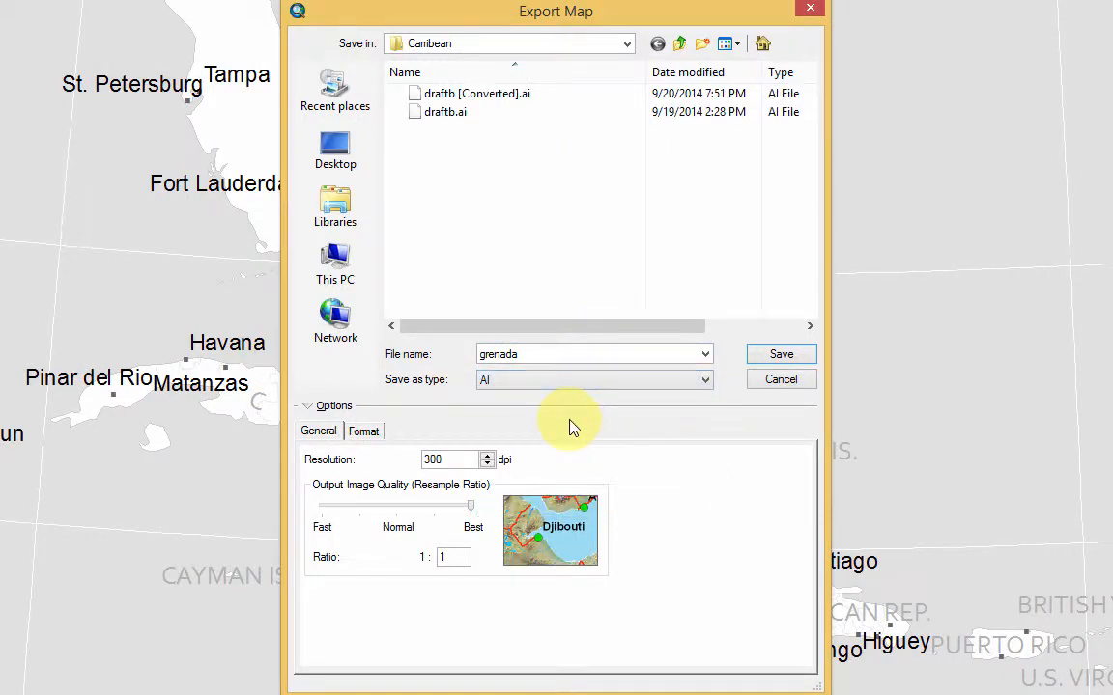
{"action": "mouse_move", "coordinate": [568, 398]}
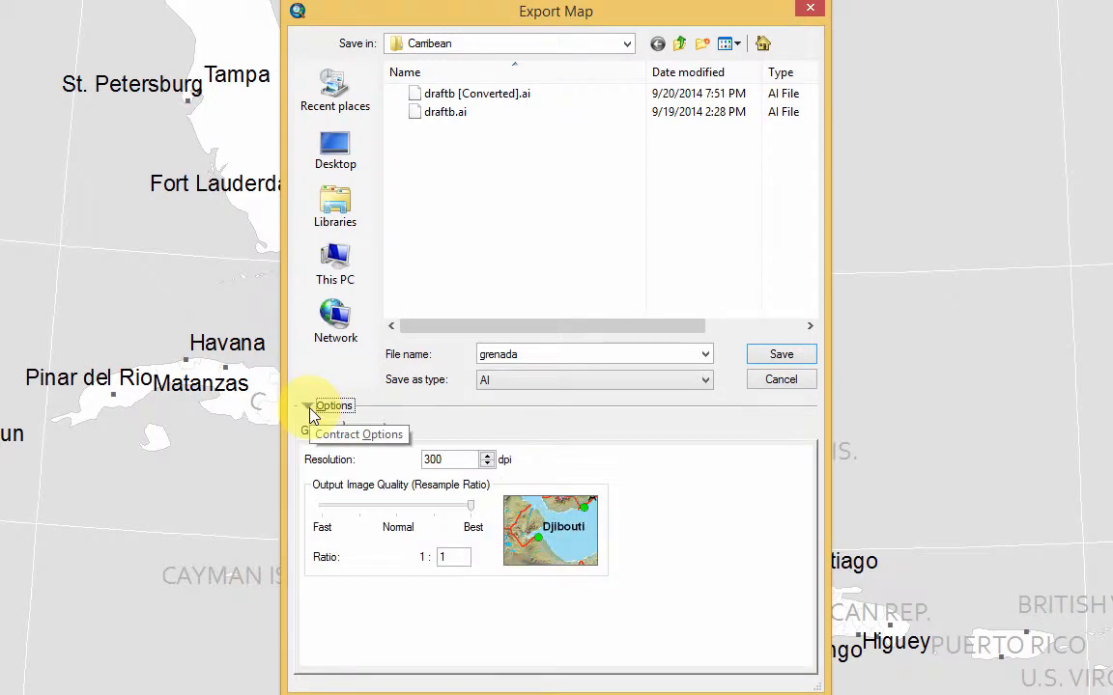
{"action": "left_click", "coordinate": [332, 406]}
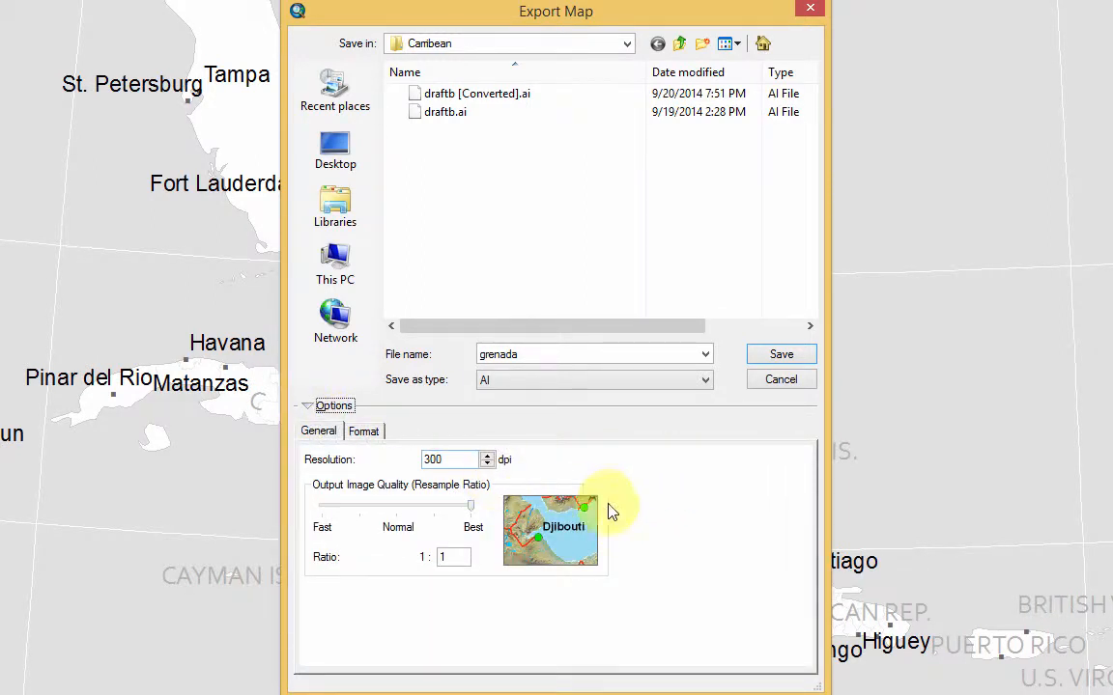
{"action": "mouse_move", "coordinate": [637, 505]}
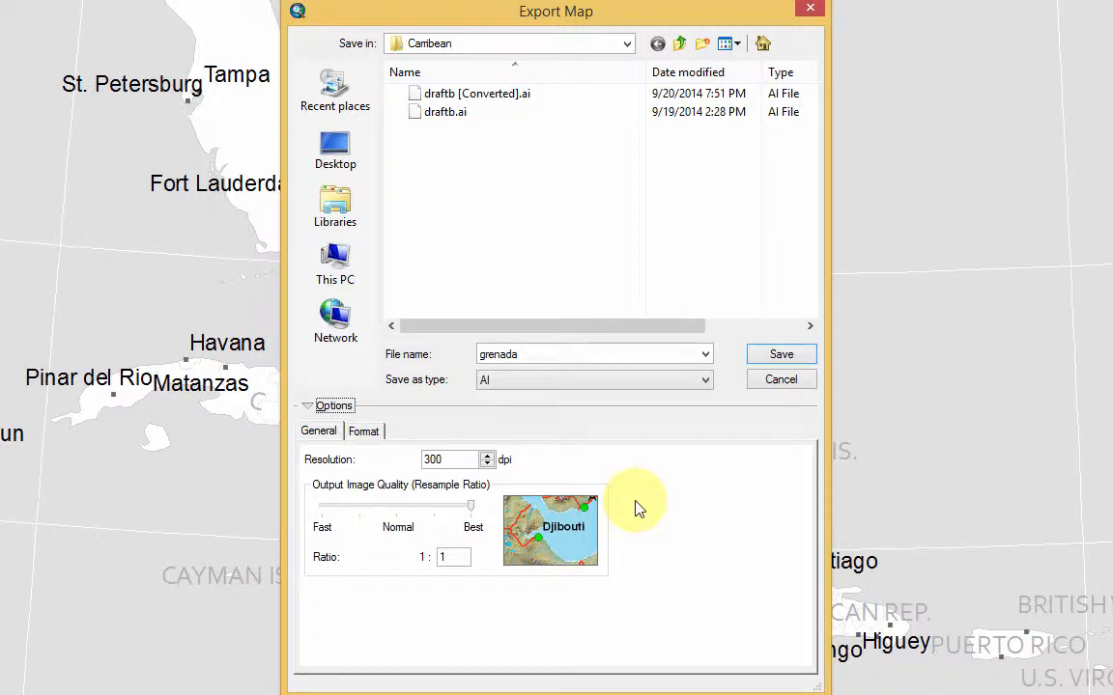
{"action": "mouse_move", "coordinate": [474, 503]}
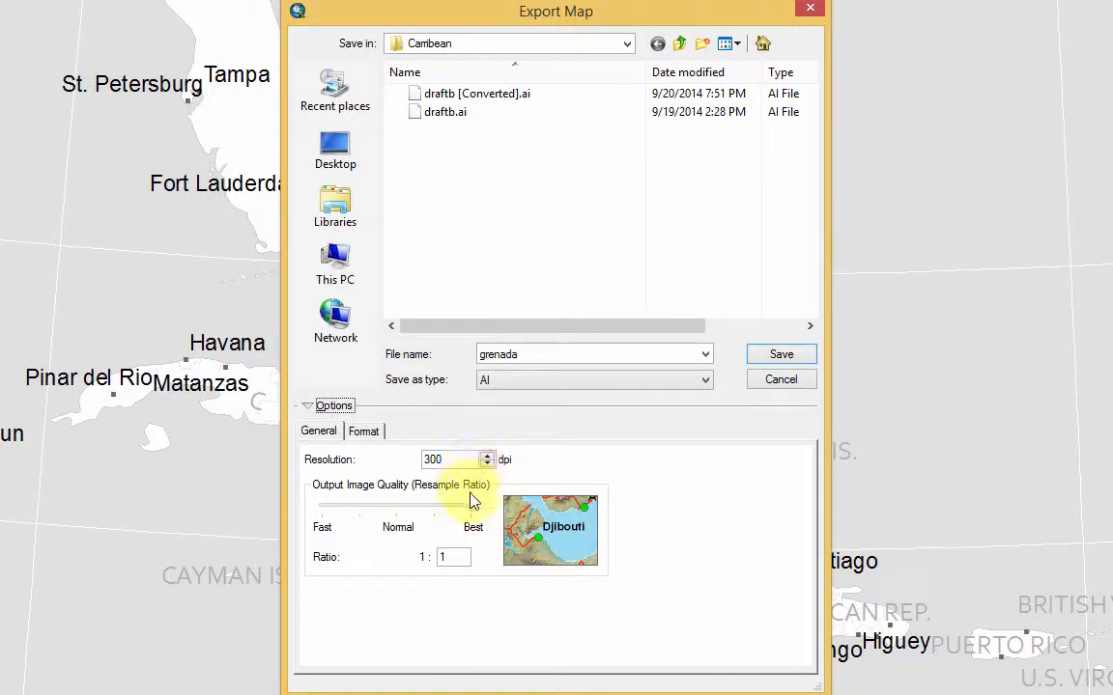
{"action": "triple_click", "coordinate": [448, 460]}
{"action": "type", "text": "200"}
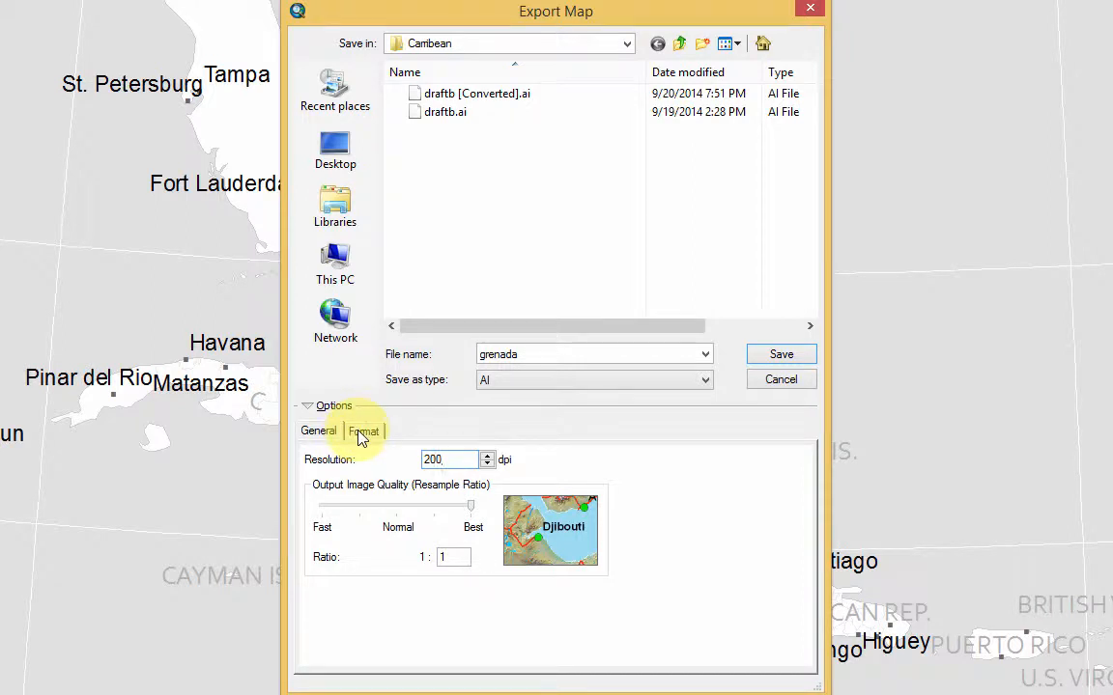
In Format settings, use CMYK colorspace and vectorize layers with bitmap markers/fills
{"action": "left_click", "coordinate": [363, 431]}
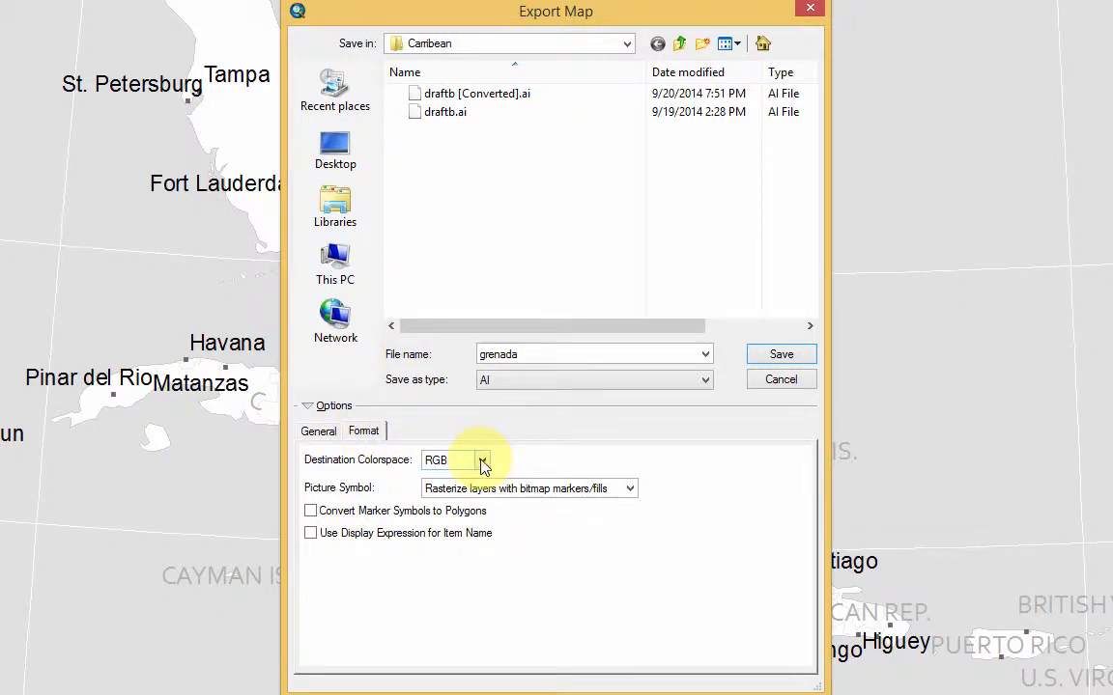
{"action": "left_click", "coordinate": [481, 460]}
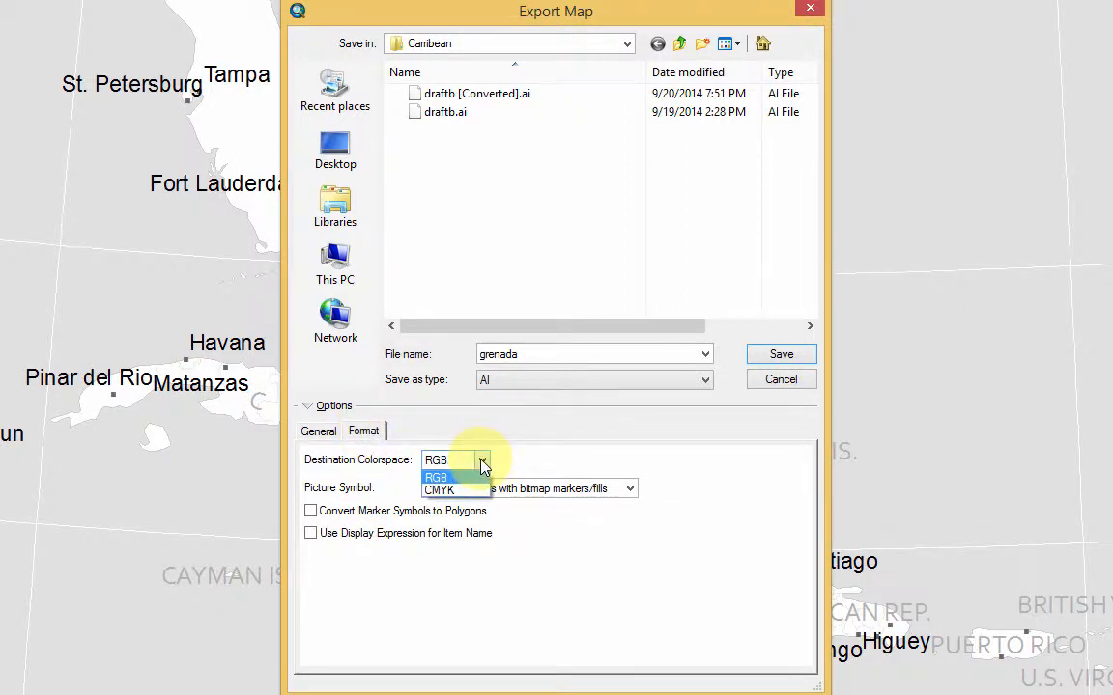
{"action": "left_click", "coordinate": [437, 487]}
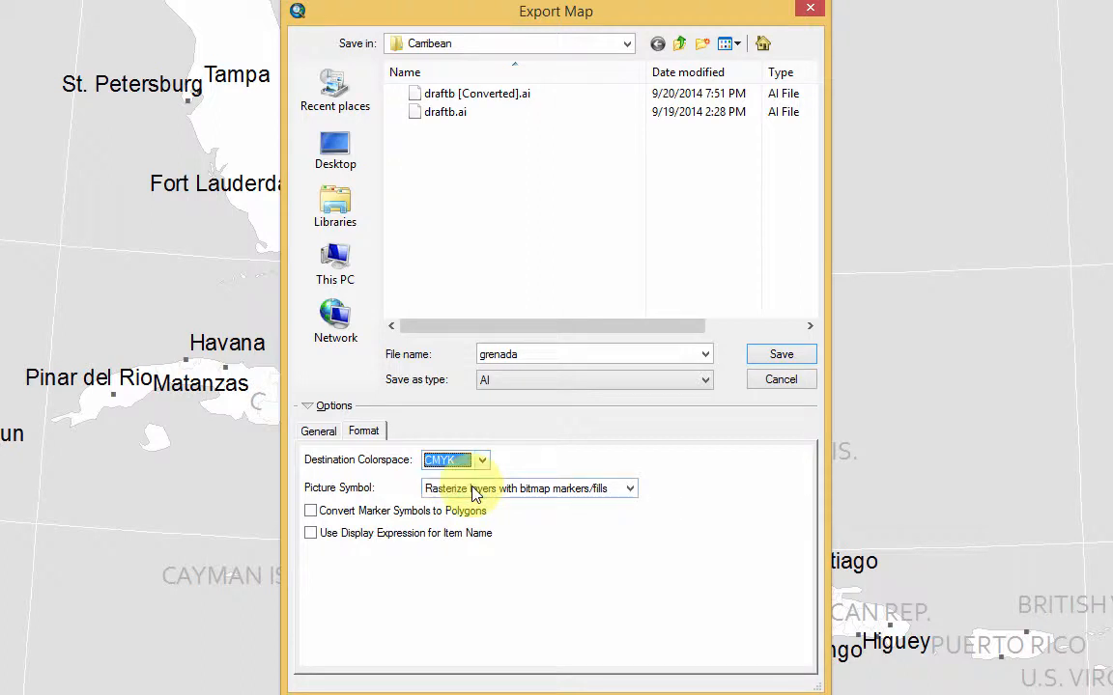
{"action": "mouse_move", "coordinate": [502, 475]}
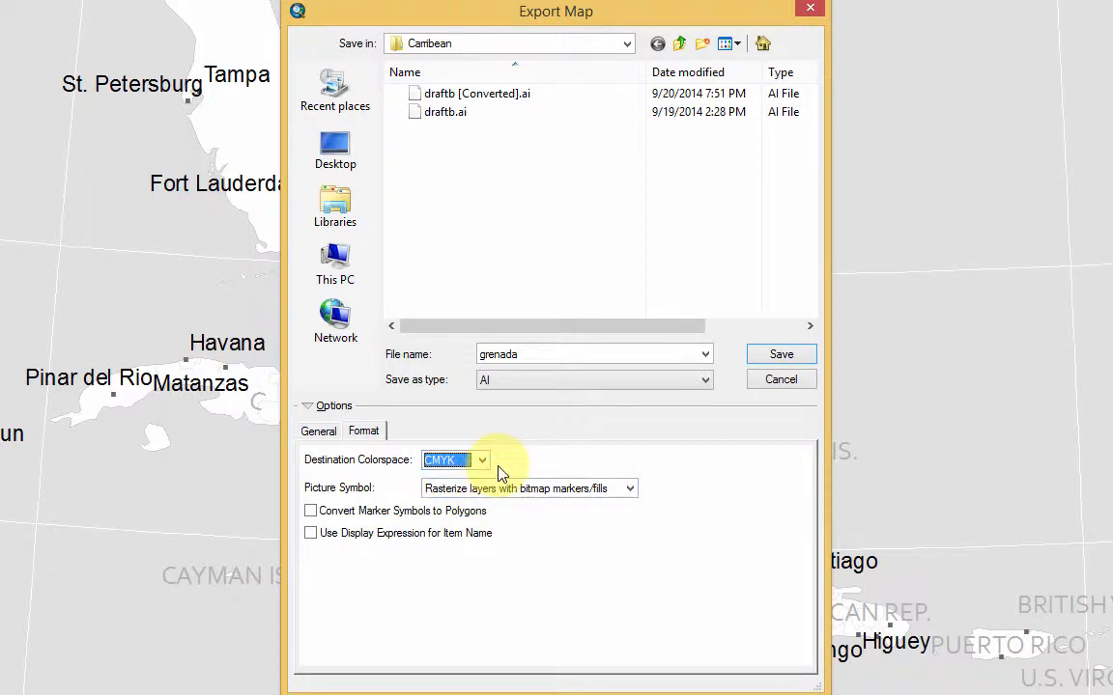
{"action": "mouse_move", "coordinate": [553, 492]}
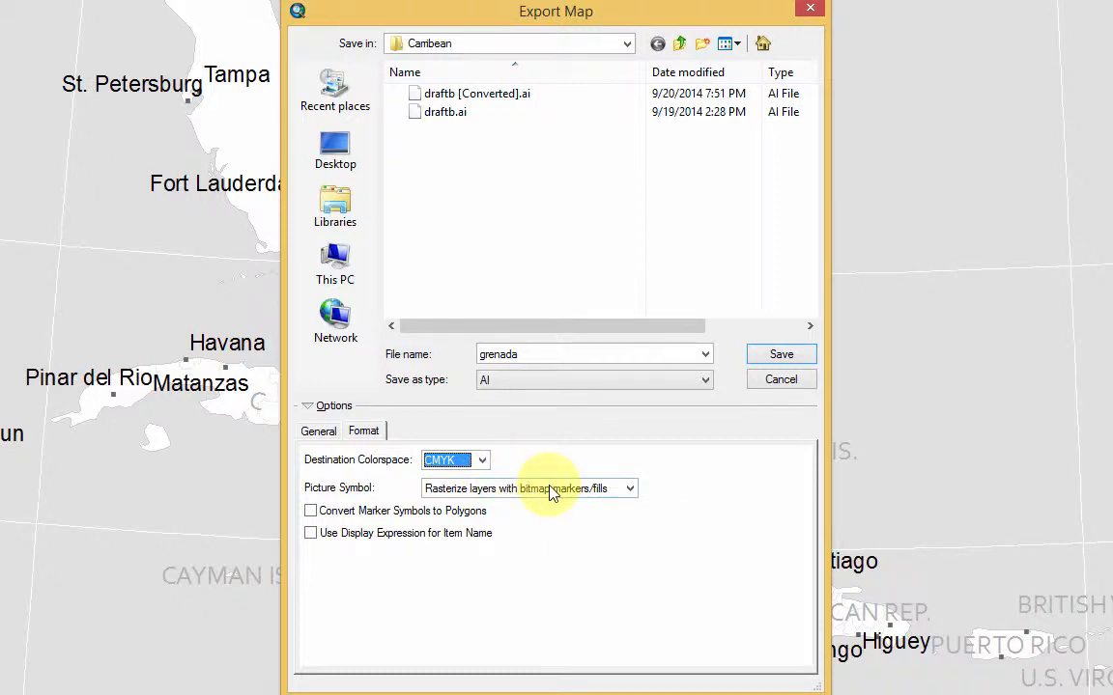
{"action": "mouse_move", "coordinate": [625, 494]}
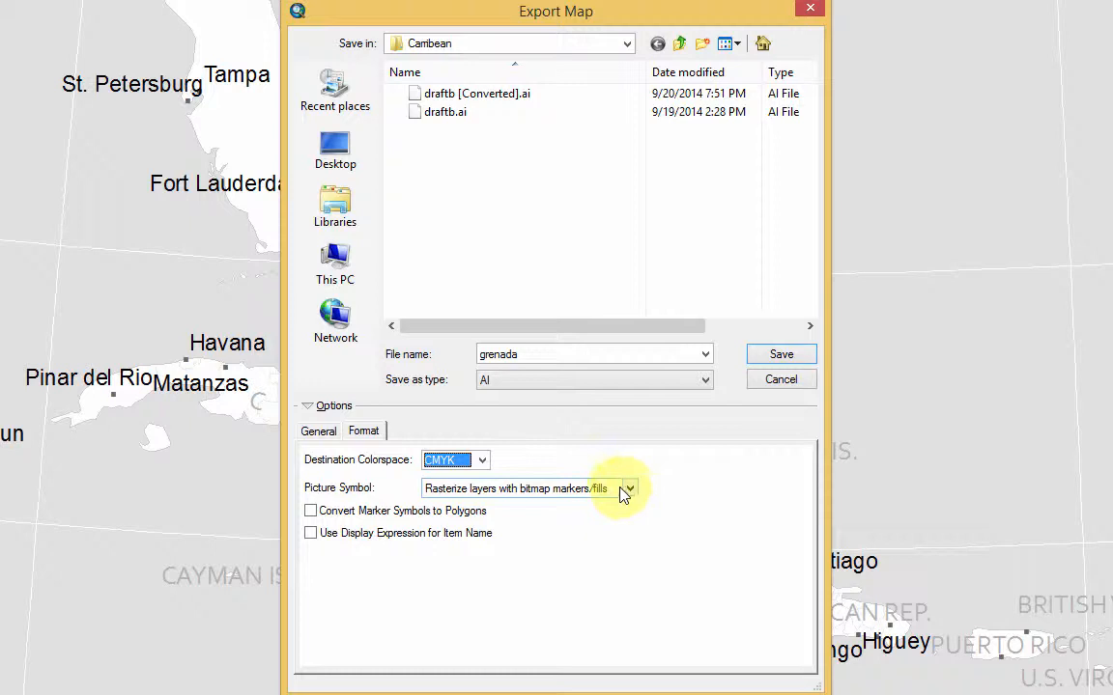
{"action": "left_click", "coordinate": [630, 487]}
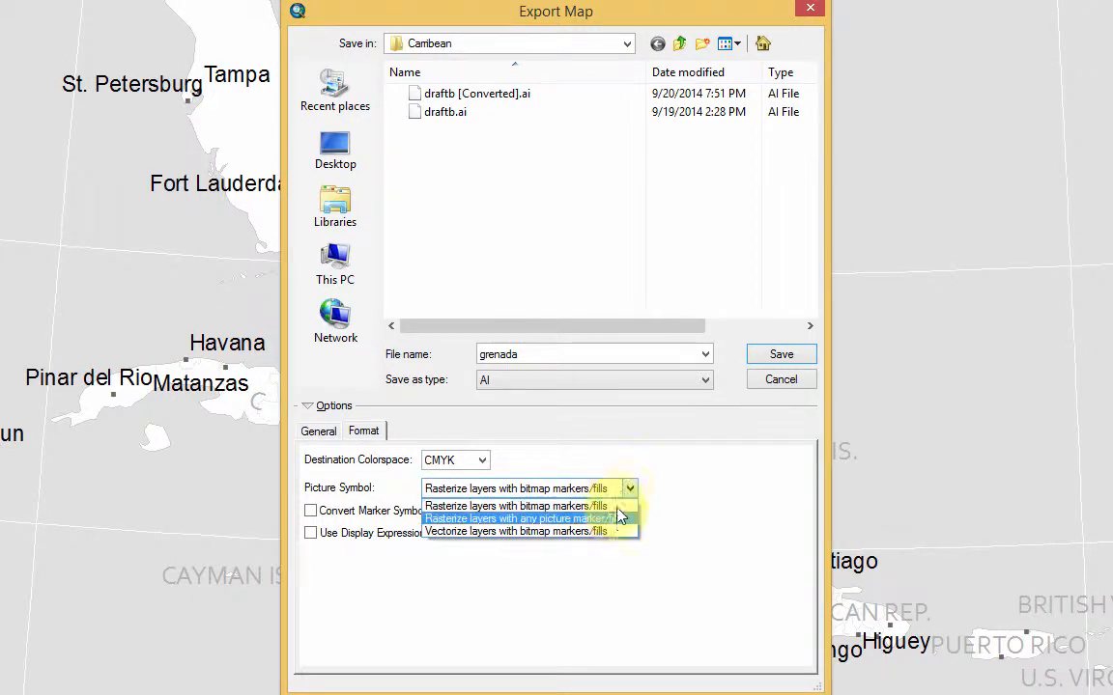
{"action": "left_click", "coordinate": [522, 532]}
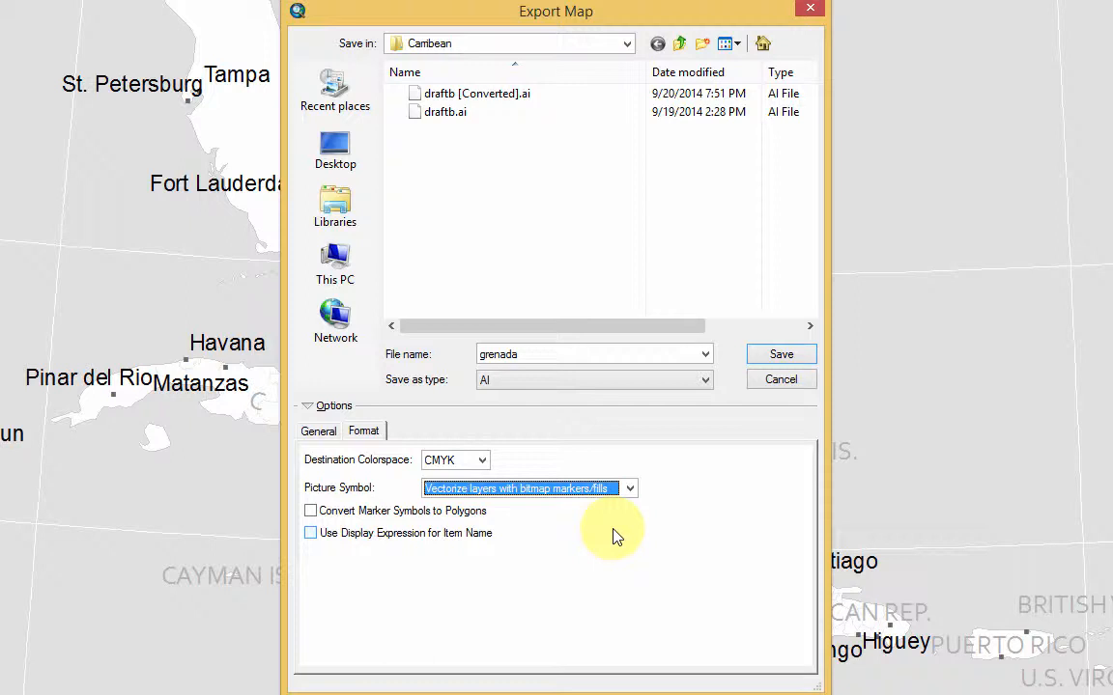
Enable Convert Marker Symbols to Polygons and save the grenada AI export
{"action": "left_click", "coordinate": [309, 510]}
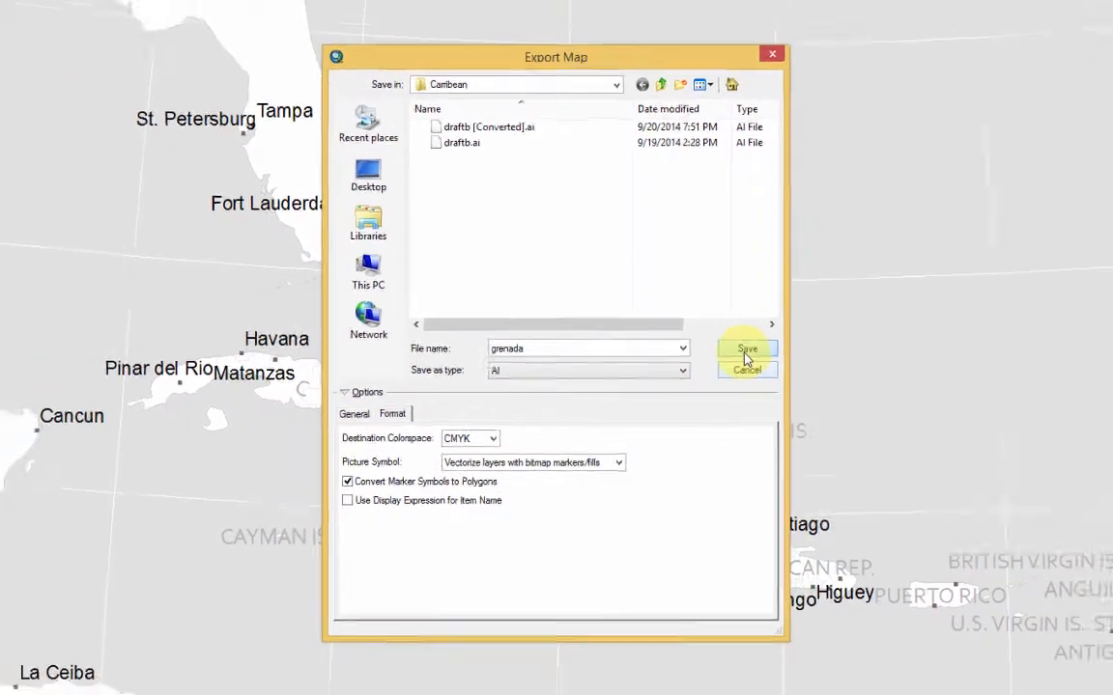
{"action": "left_click", "coordinate": [745, 347]}
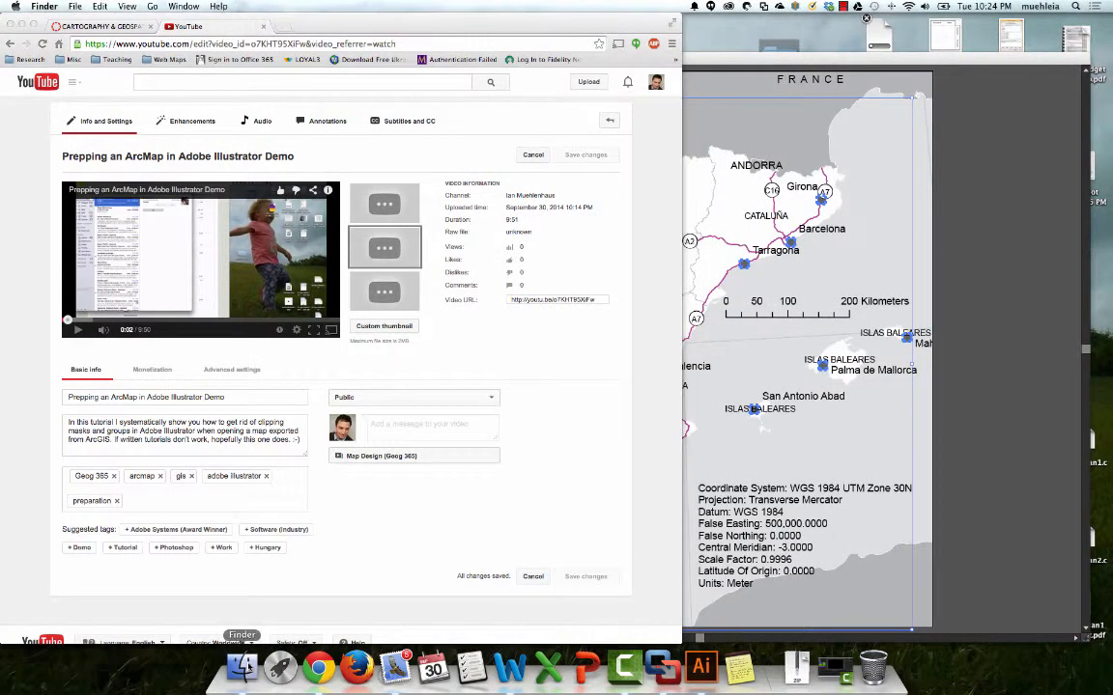
Browse to the Caribbean folder in Finder and launch grenada.ai in Illustrator
{"action": "left_click", "coordinate": [239, 664]}
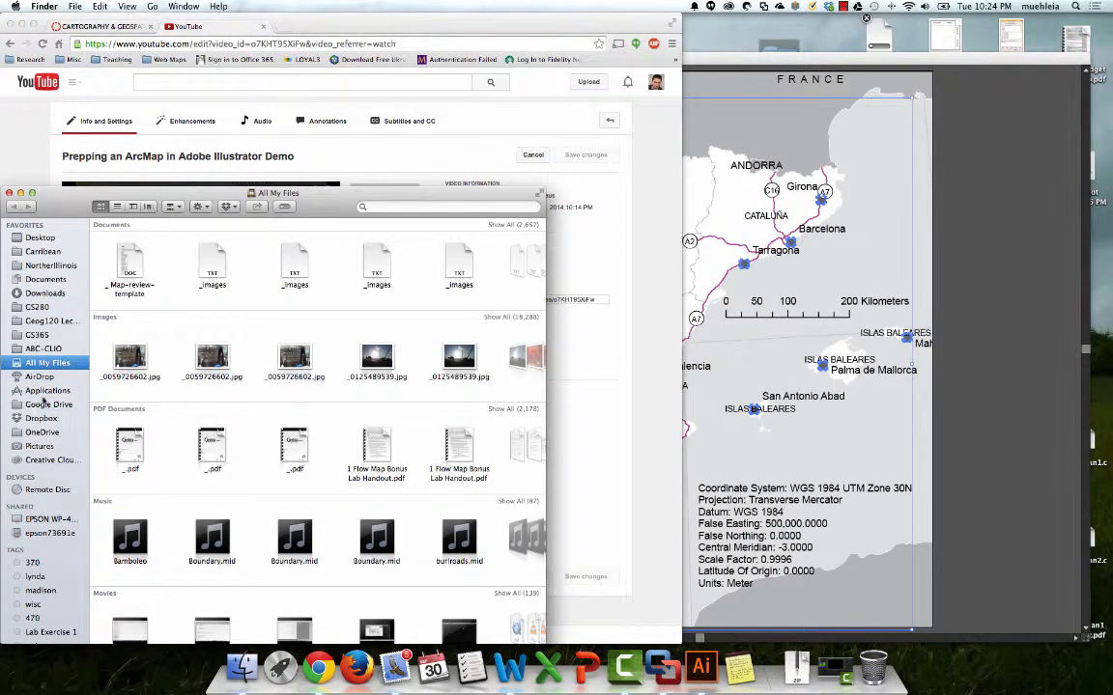
{"action": "left_click", "coordinate": [43, 251]}
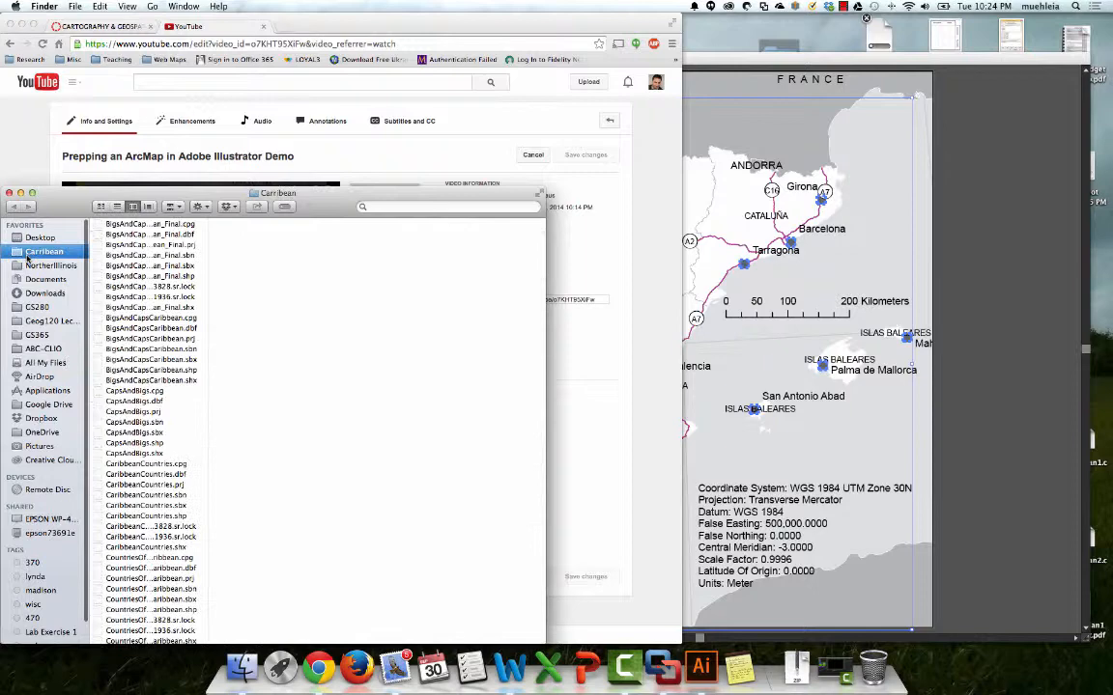
{"action": "scroll", "scroll_direction": "down", "scroll_amount": 3}
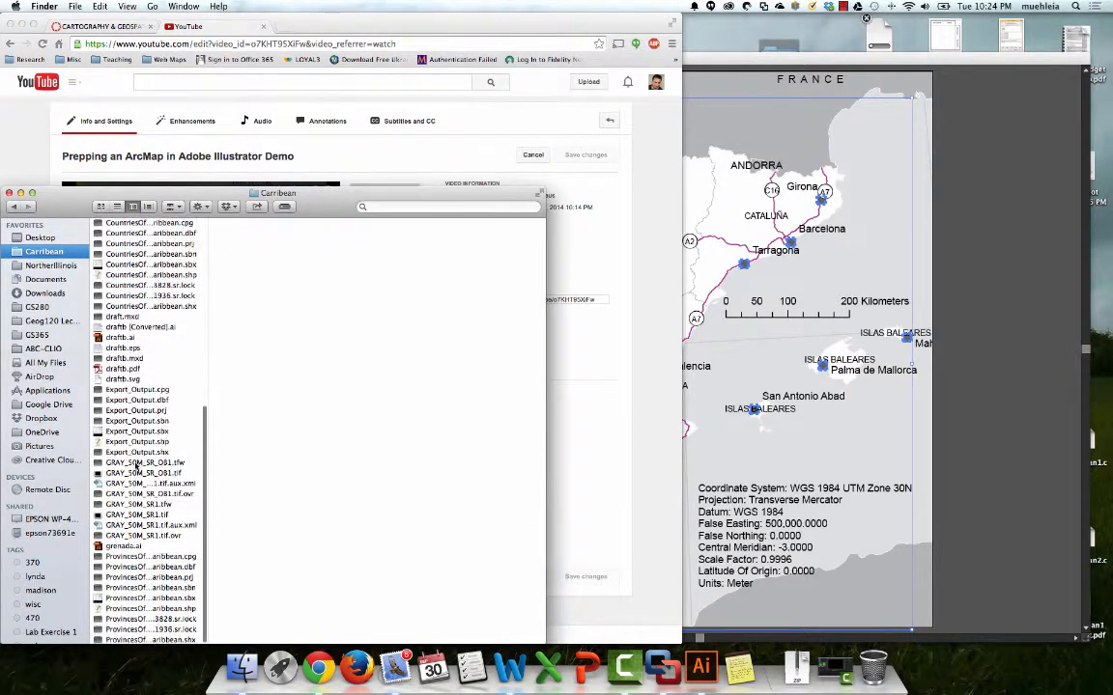
{"action": "left_click", "coordinate": [123, 545]}
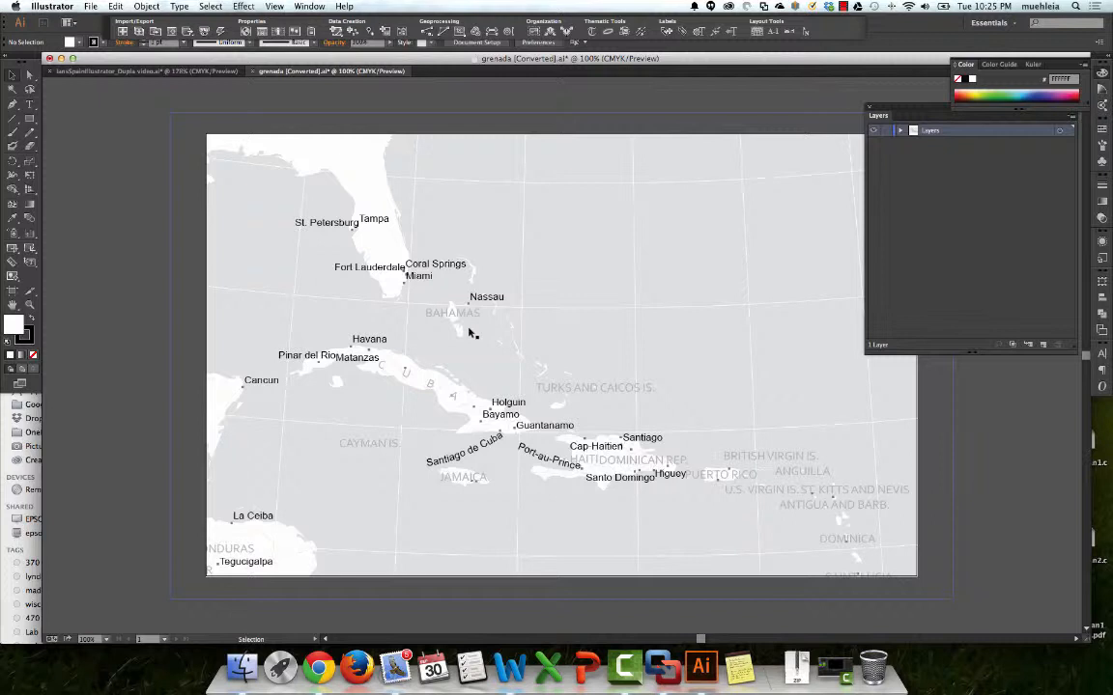
Expand the top layer to reveal the map's data and graticule layers
{"action": "left_click", "coordinate": [900, 131]}
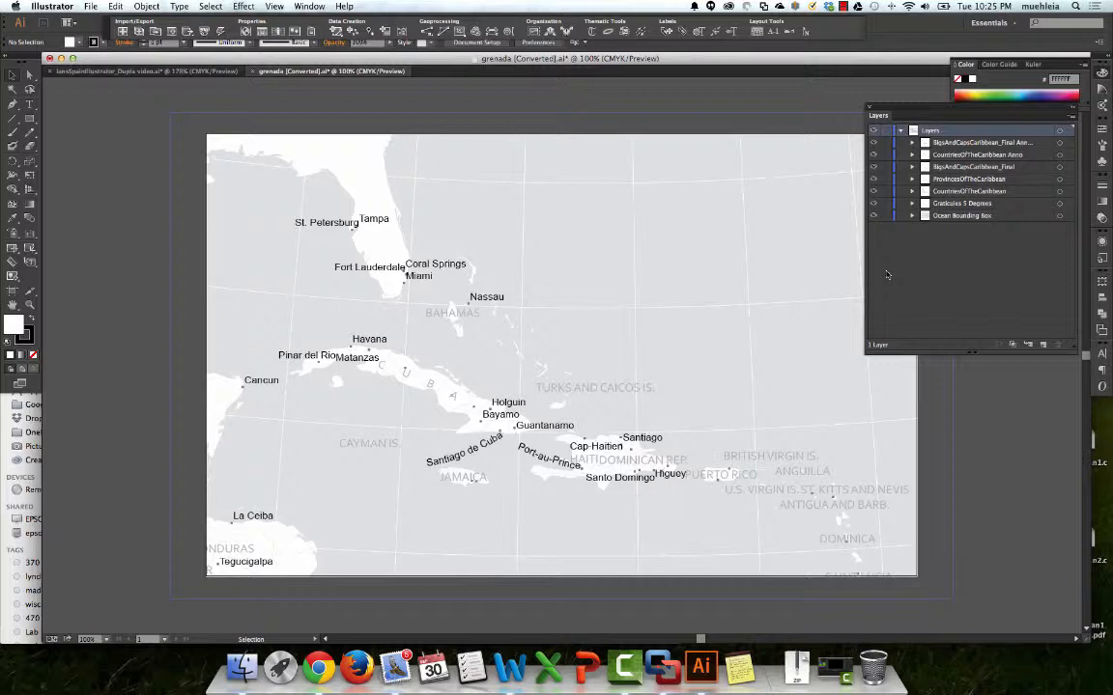
{"action": "mouse_move", "coordinate": [889, 274]}
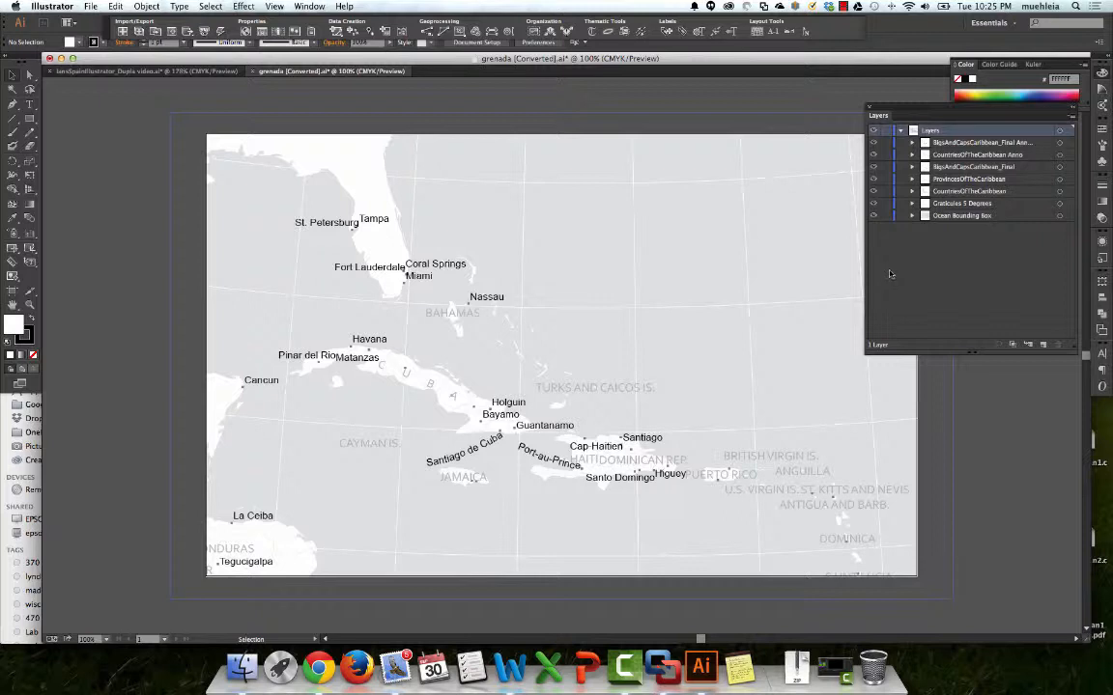